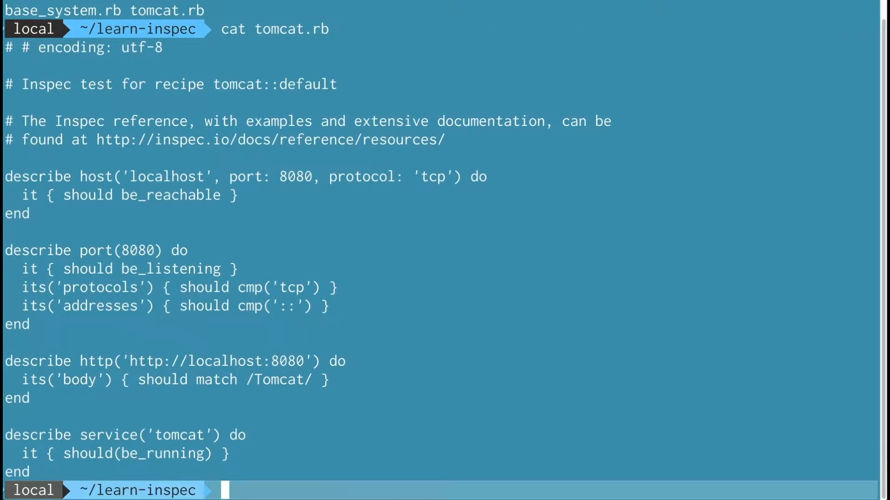
# List the available `inspec init` subcommands
pyautogui.write('inspec')
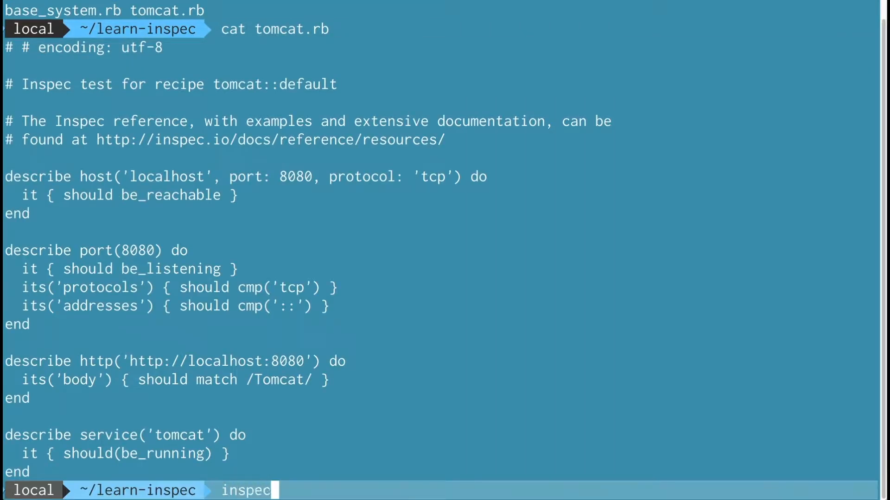
pyautogui.write('init')
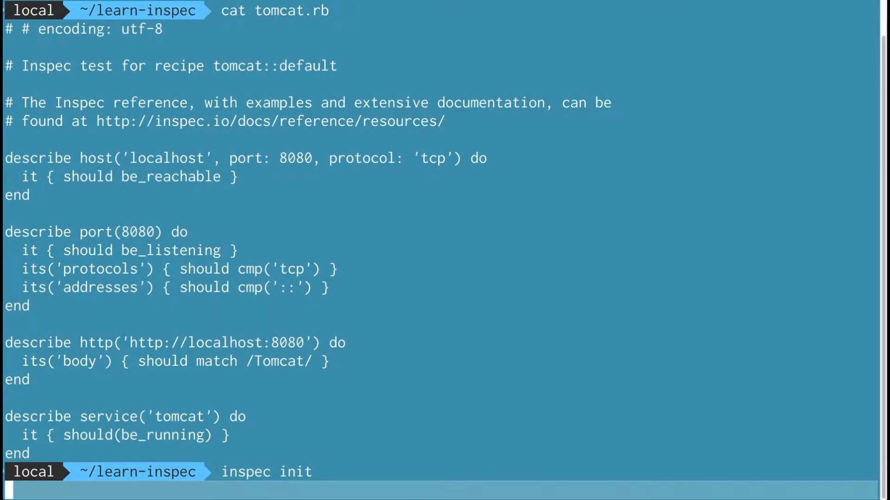
pyautogui.press('Return')
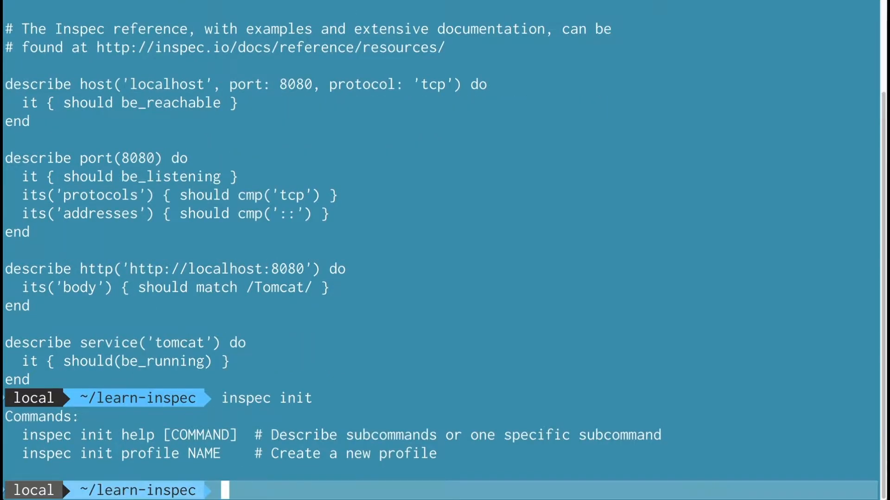
# Generate the new InSpec profile 'tomcat' with its controls, libraries, README and inspec.yml
pyautogui.write('inspec init pr')
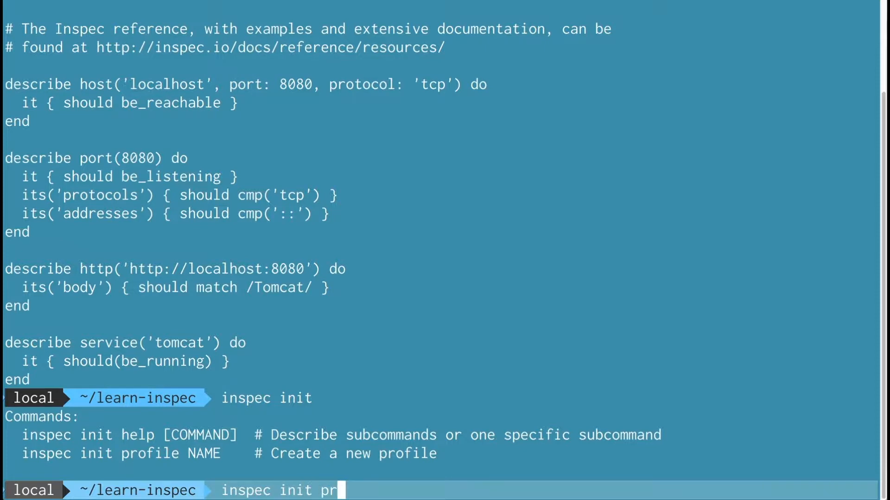
pyautogui.write('ofile tomcat')
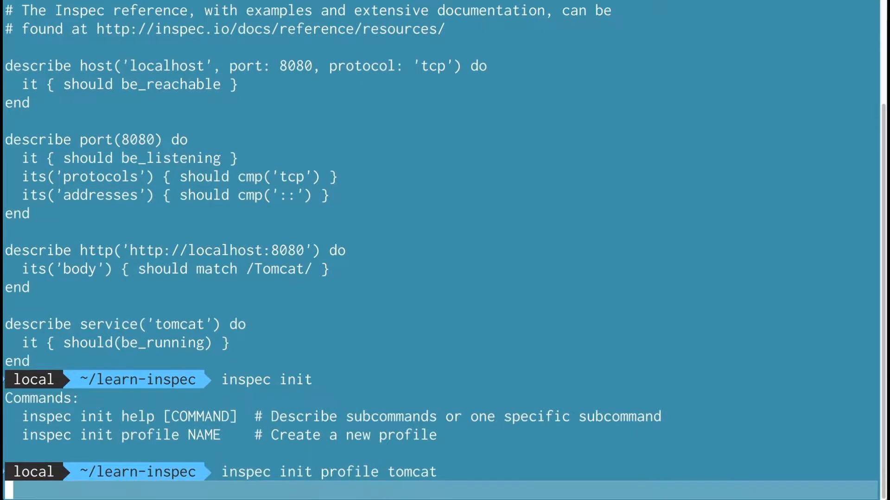
pyautogui.press('Return')
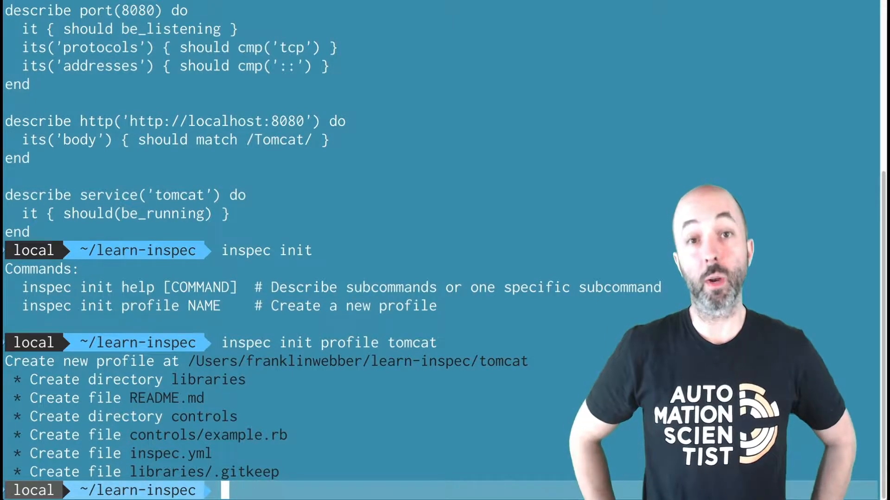
pyautogui.write('atom tomcat')
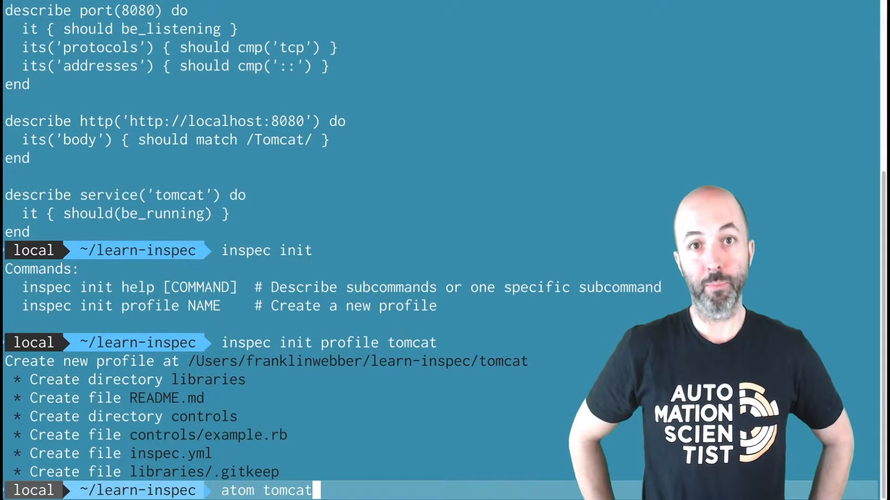
# Open the tomcat project in Atom and retitle README.md as 'Tomcat Compliance Profile'
pyautogui.press('Return')
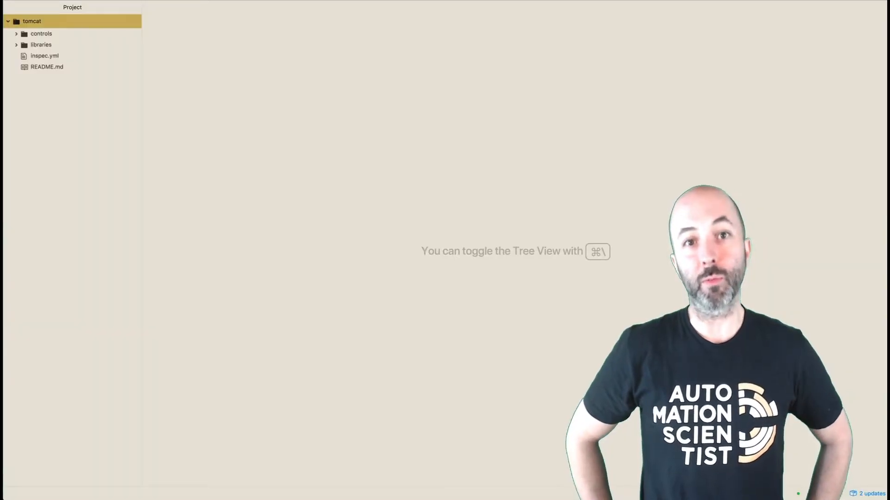
pyautogui.click(46, 67)
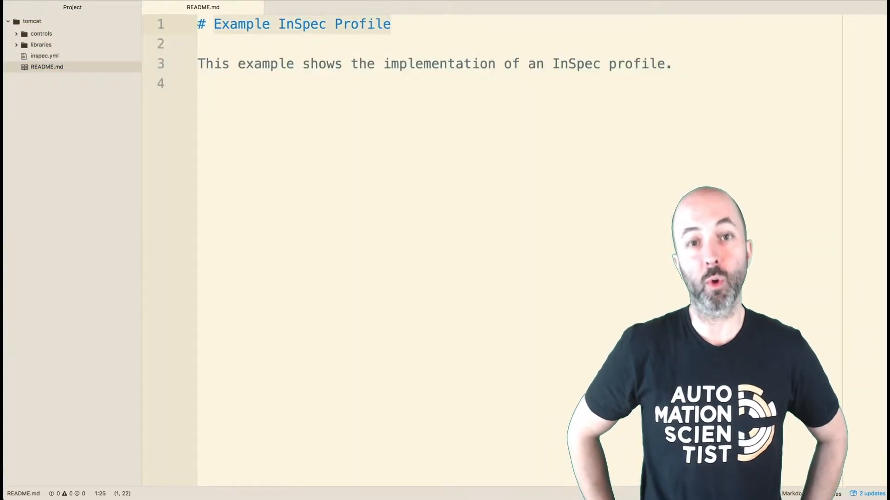
pyautogui.write('Tomcat Compl')
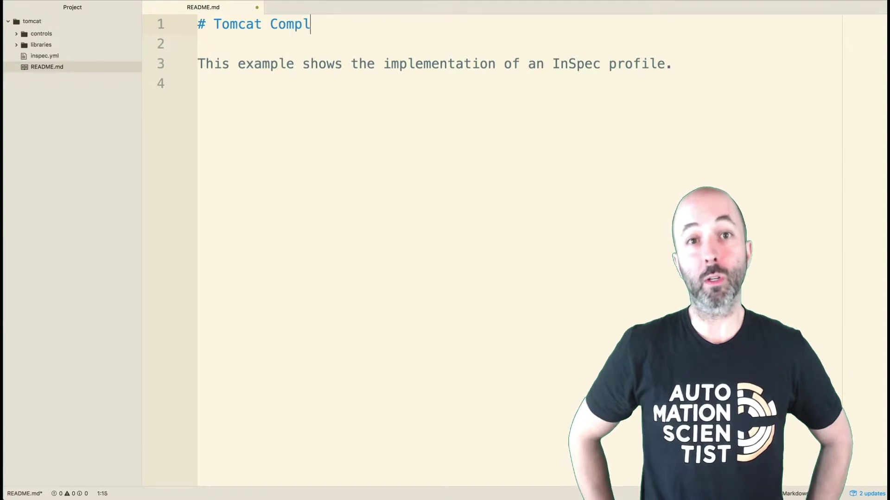
pyautogui.write('iance Profile')
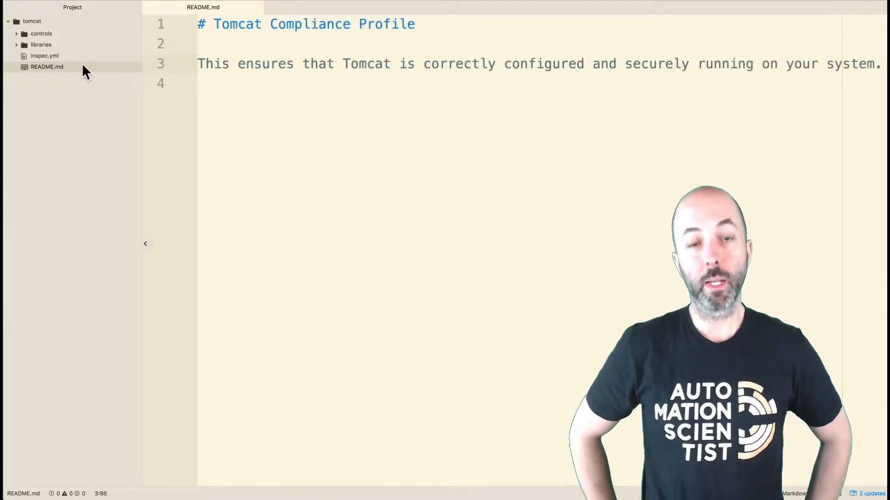
# Retitle inspec.yml as 'Tomcat Compliance' with new maintainer, copyright, email and summary
pyautogui.click(44, 56)
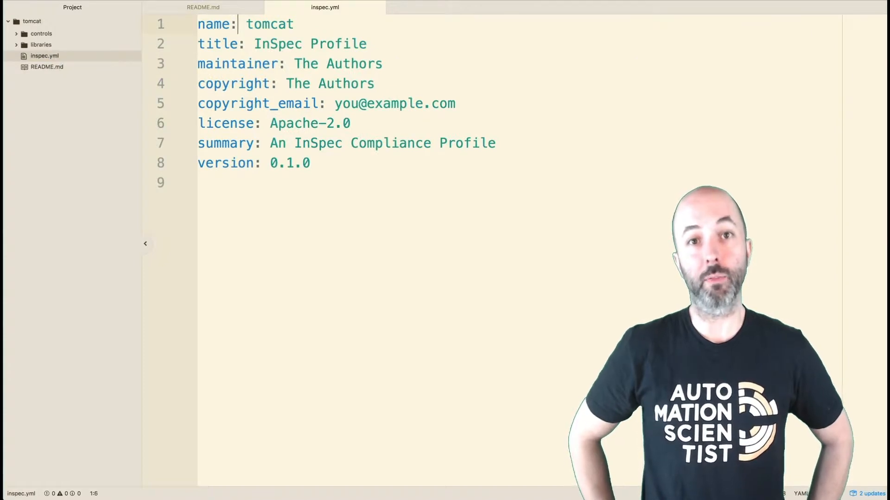
pyautogui.write('Tomcat')
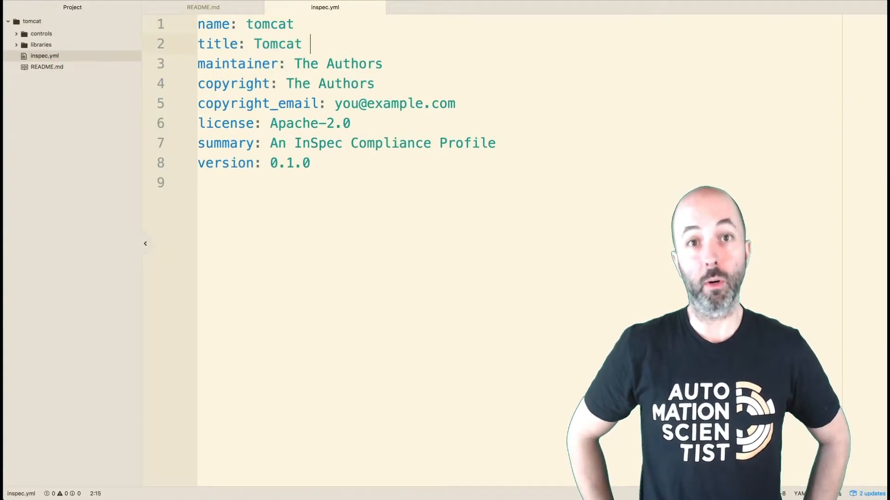
pyautogui.write('Compliance')
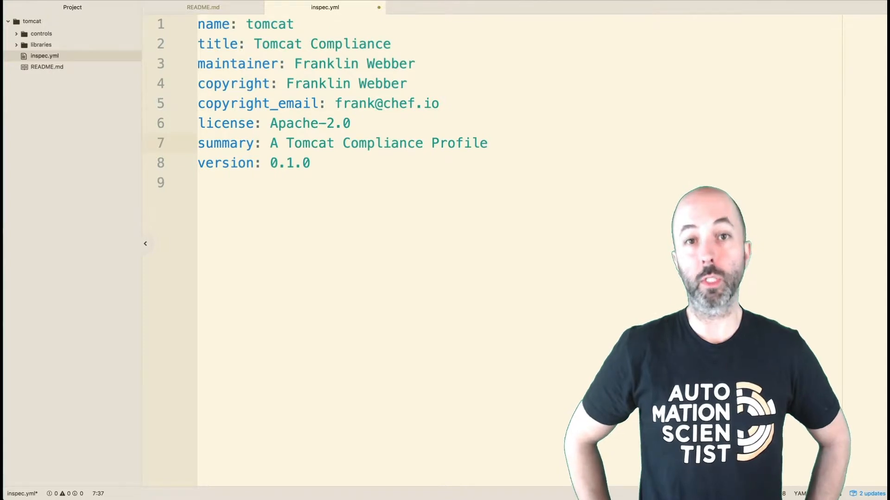
# Set the example.rb copyright author to Franklin Webber
pyautogui.click(52, 45)
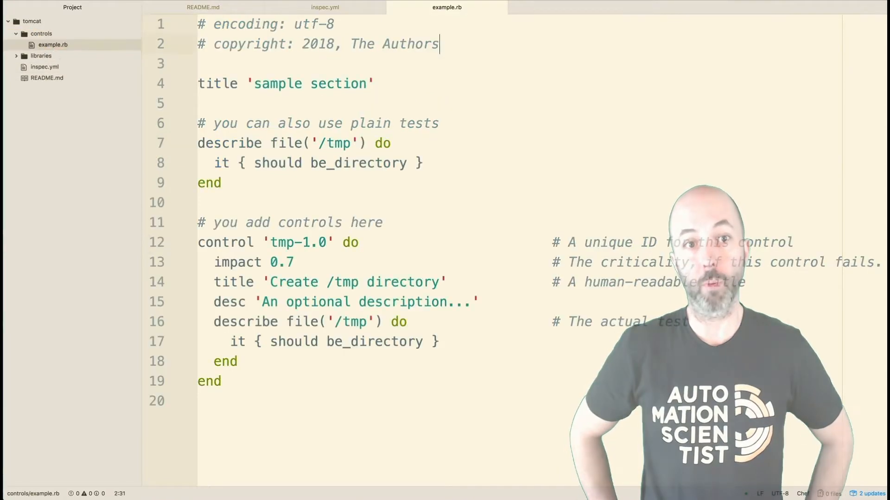
pyautogui.write('Franklin W')
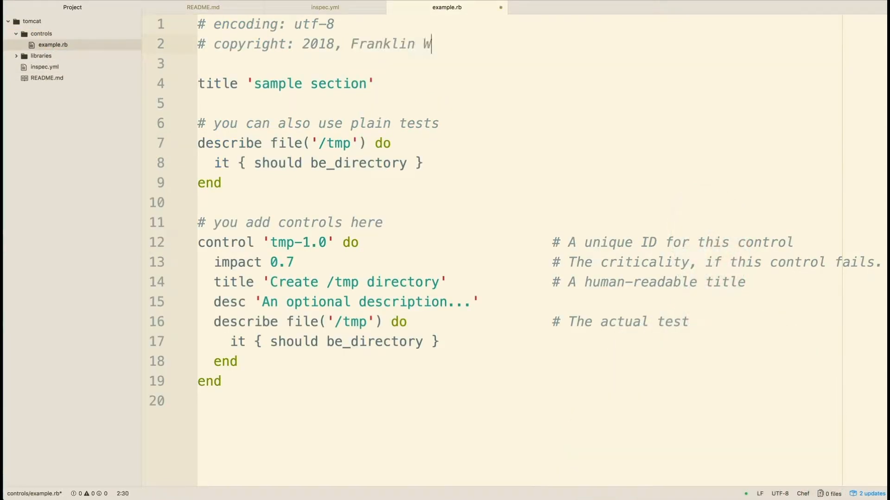
pyautogui.write('ebber')
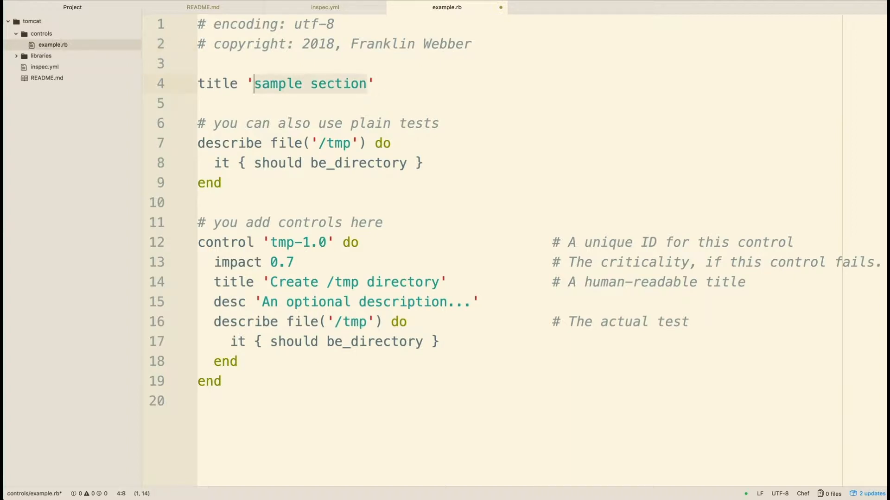
# Rename the control title to 'Tomcat Correctness' and add the tomcat describe blocks
pyautogui.write("Tomc'")
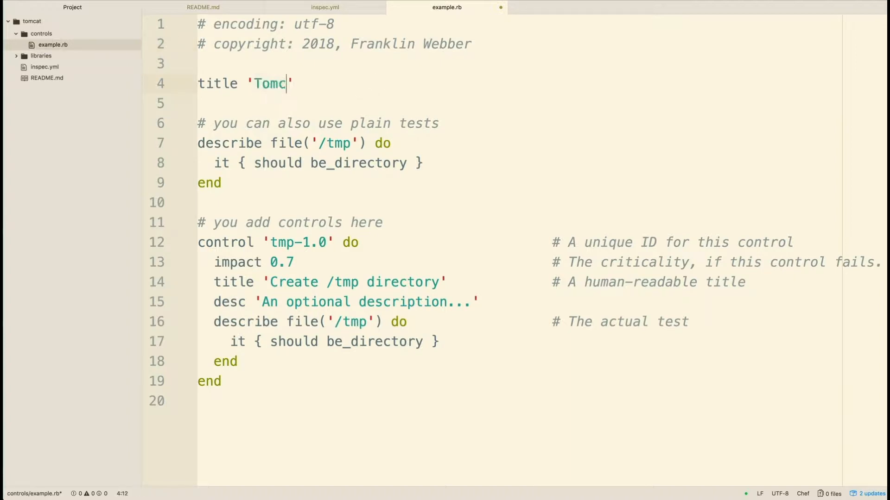
pyautogui.write('at Correct')
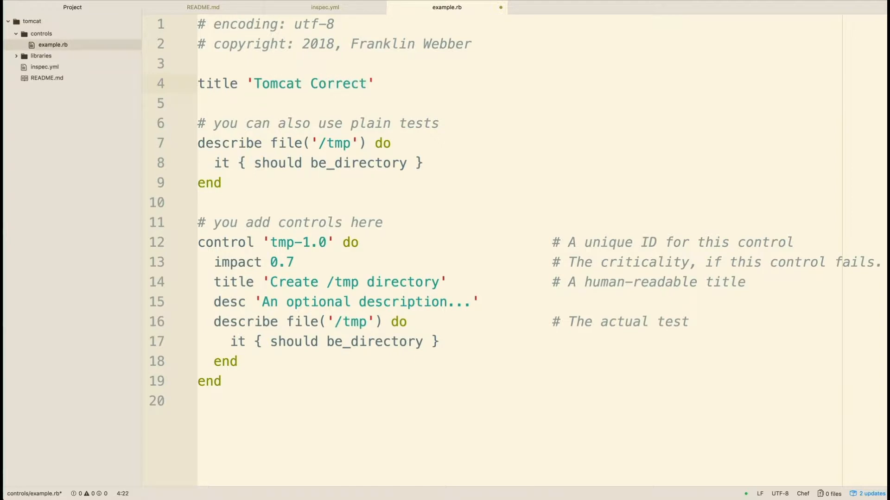
pyautogui.write('ness')
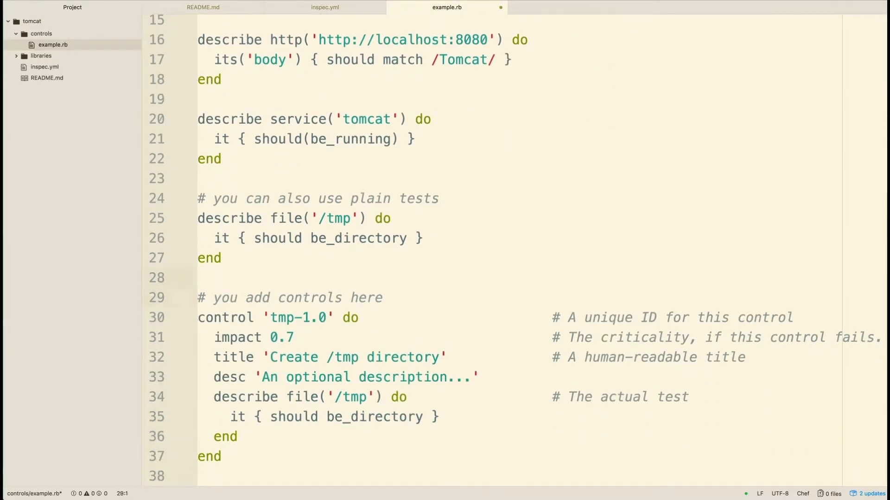
pyautogui.scroll(3)
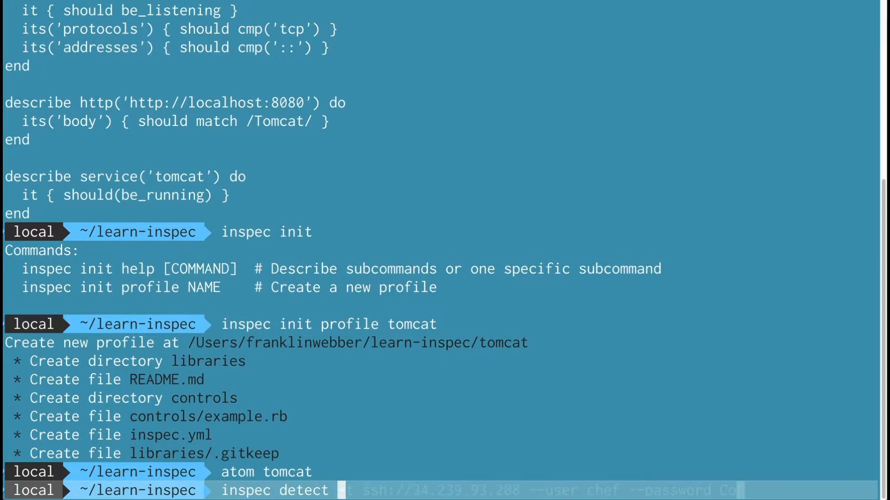
# Detect the remote target over ssh://34.239.93.208 as user chef, identifying CentOS
pyautogui.write('-t ssh://34.239.93.208 --user chef --password Cod3Can\\!')
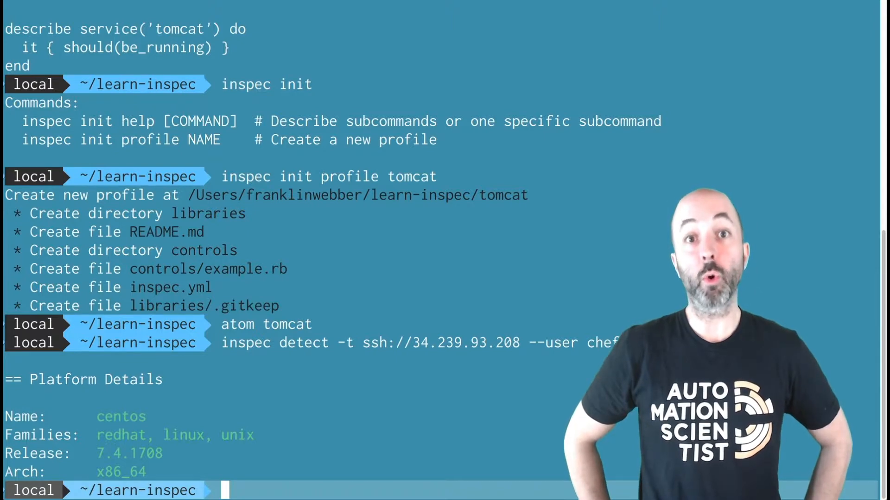
# Rerun the command as `inspec exec tomcat` via ^detect^exec^ substitution against the remote host
pyautogui.write('^d')
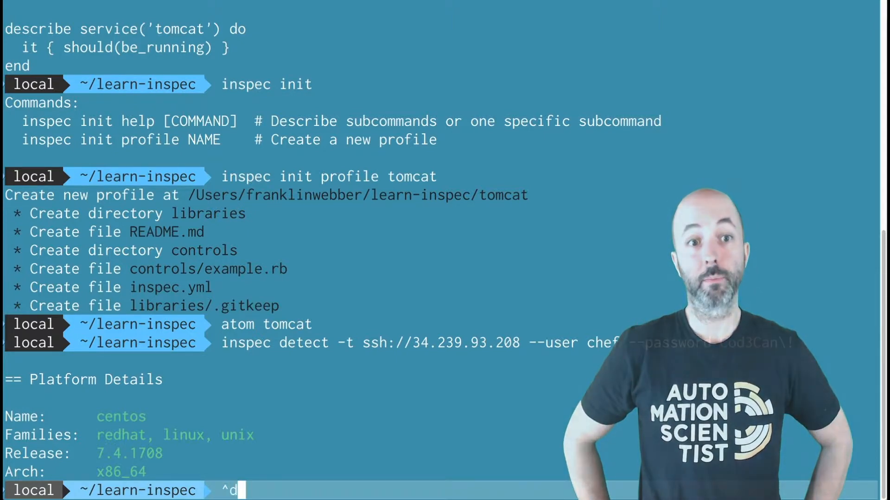
pyautogui.write('etect^')
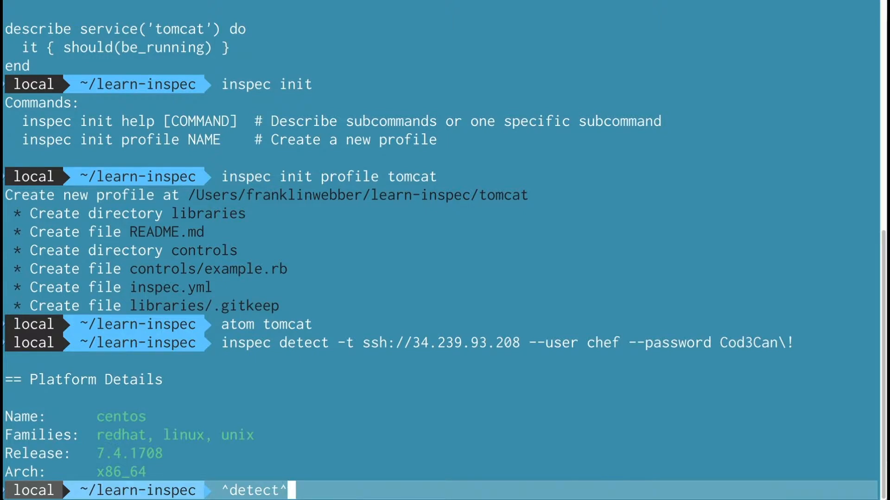
pyautogui.press('Return')
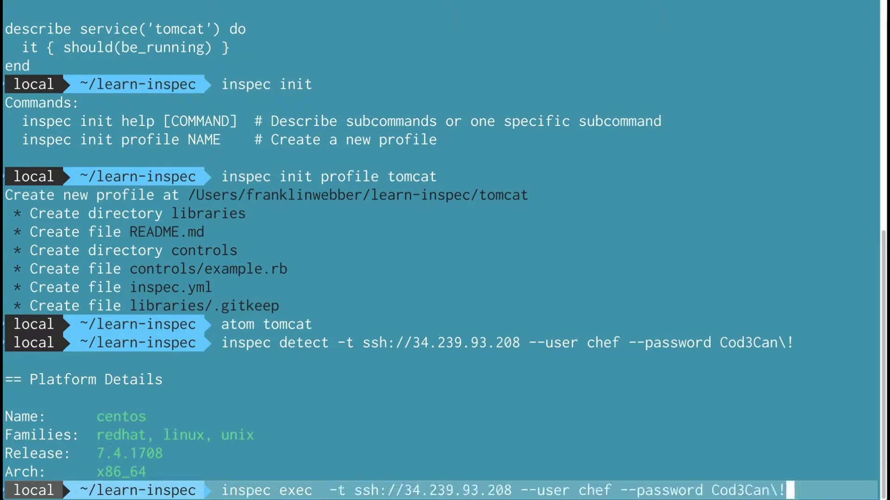
pyautogui.write('tomca')
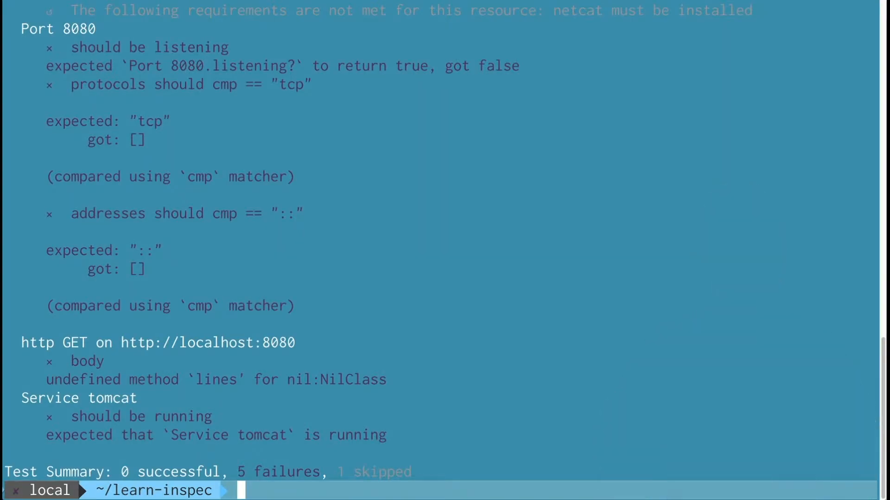
# Inside the tomcat folder, initialise git, stage all files and commit 'Initial commit for Tomcat profile'
pyautogui.write('cd')
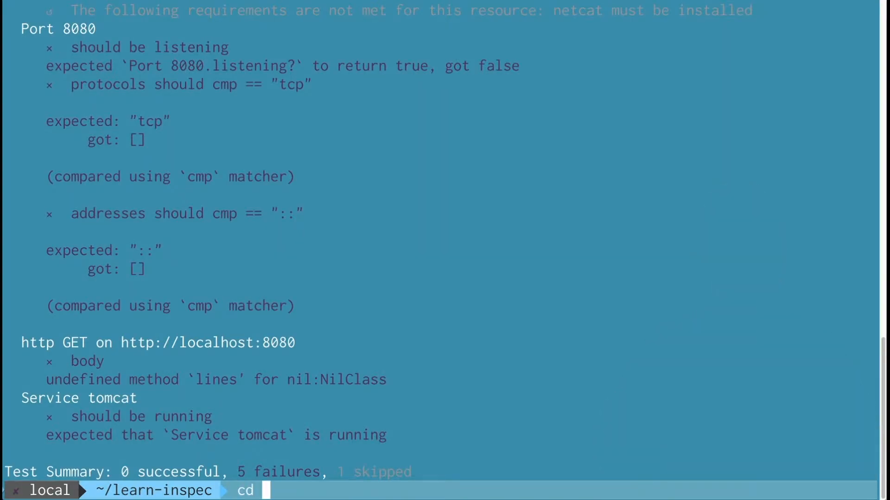
pyautogui.write('tomcat')
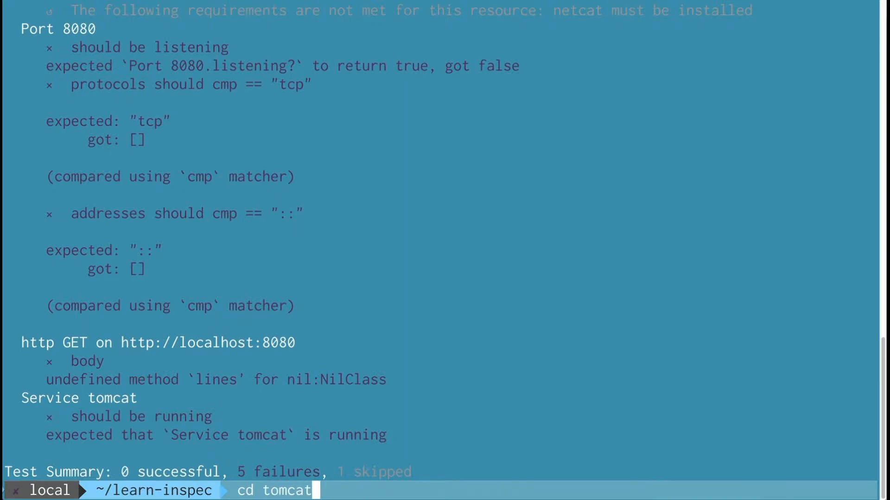
pyautogui.press('Return')
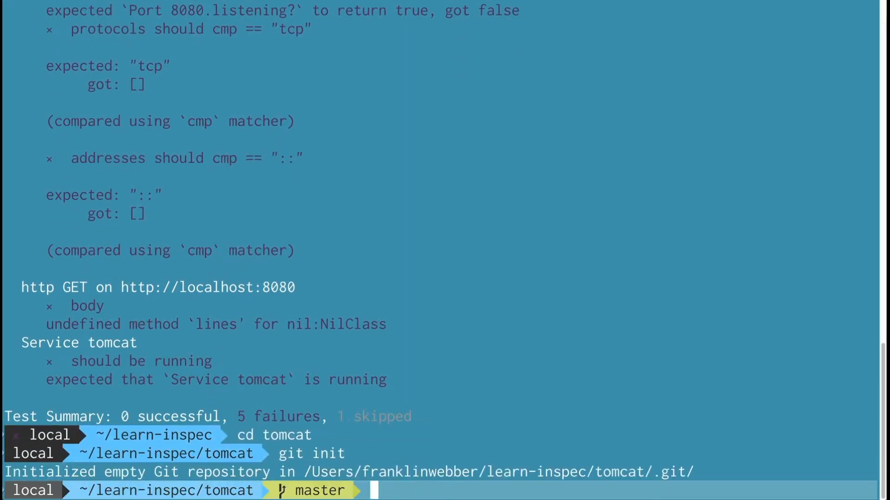
pyautogui.write('git status')
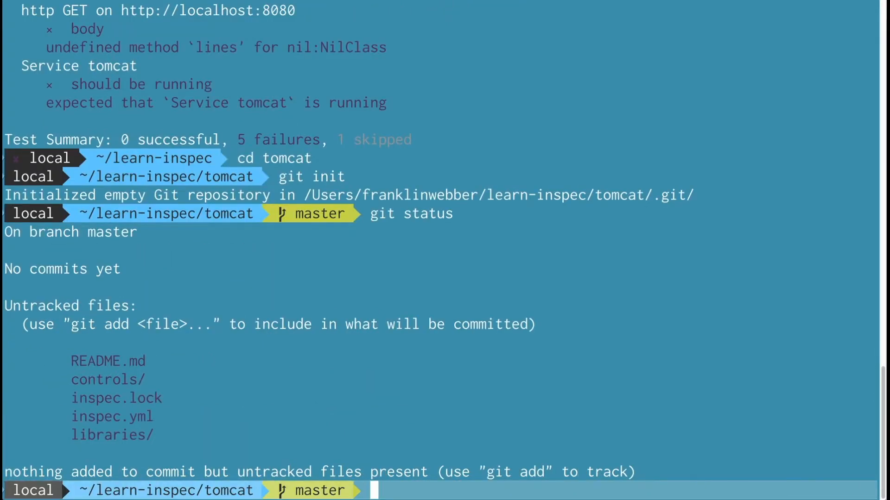
pyautogui.write('git add .')
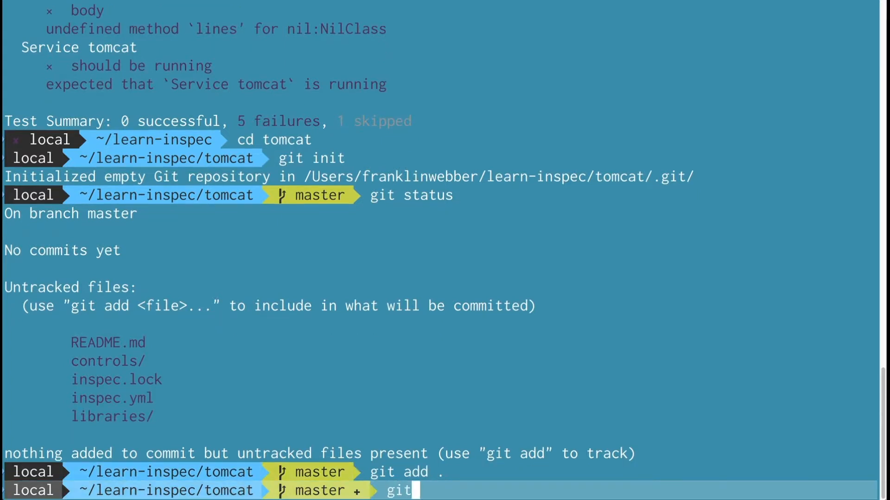
pyautogui.press('Return')
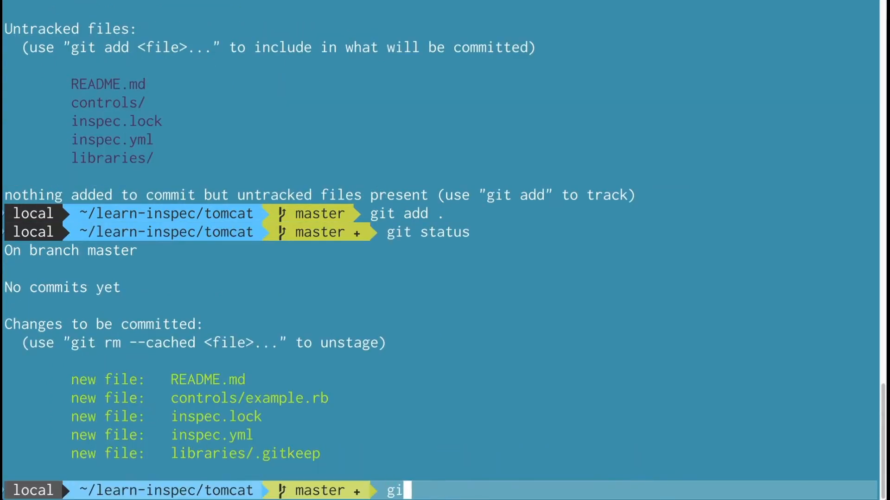
pyautogui.write('t commit')
pyautogui.press('Return')
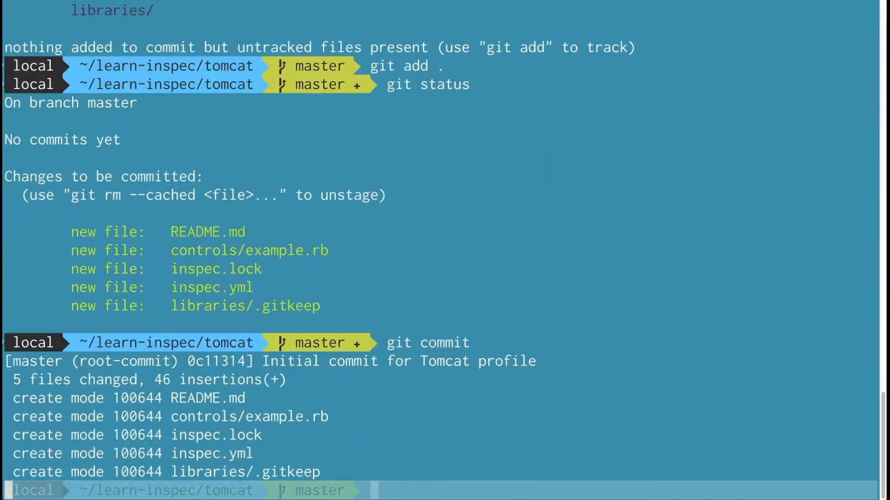
# Enter the reminder comment '# go to github and create a repository'
pyautogui.write('# go')
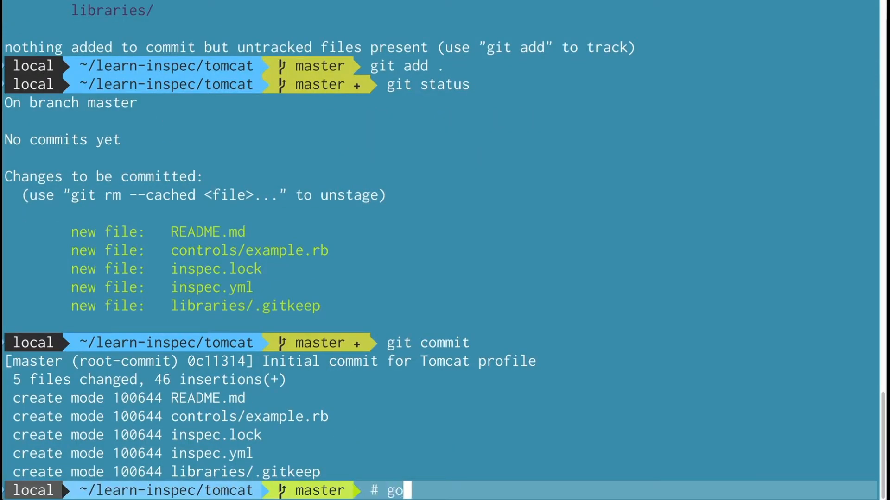
pyautogui.write('to github')
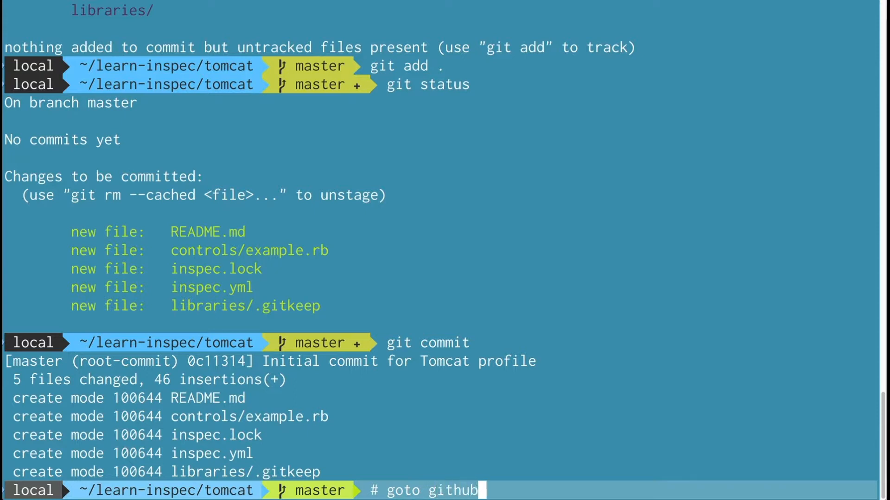
pyautogui.write('and create a pr')
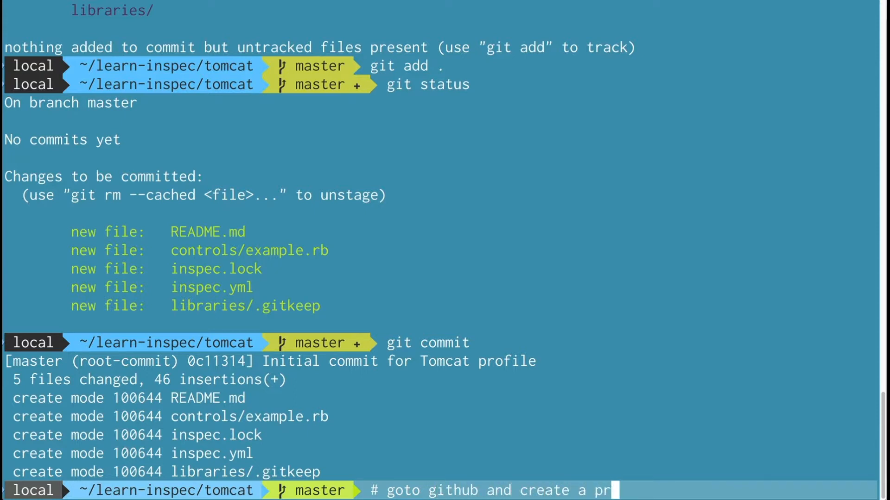
pyautogui.press('BackSpace')
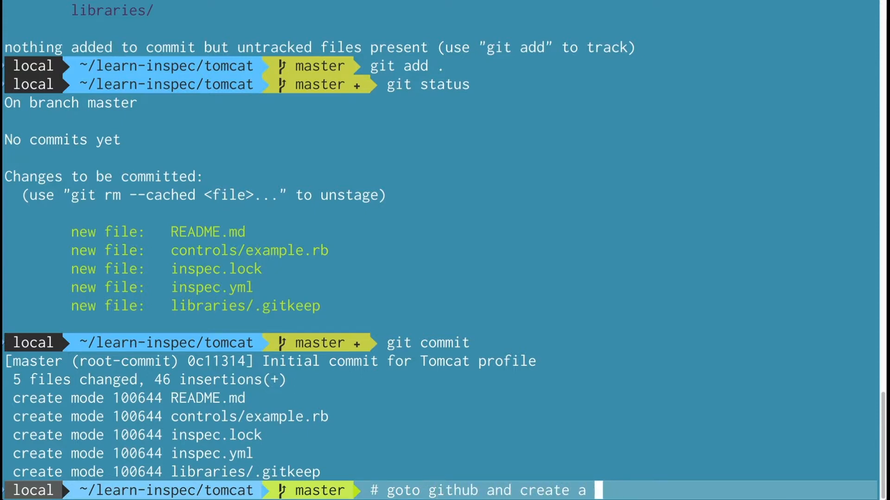
pyautogui.write('repository')
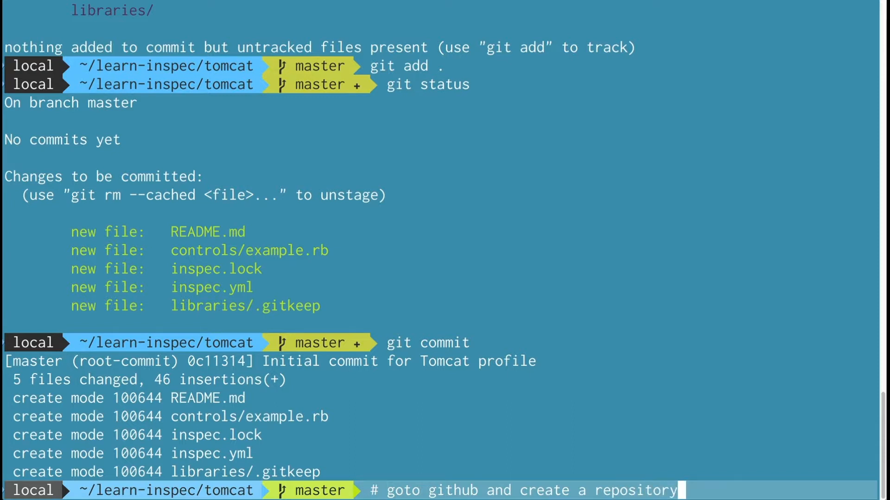
pyautogui.press('Return')
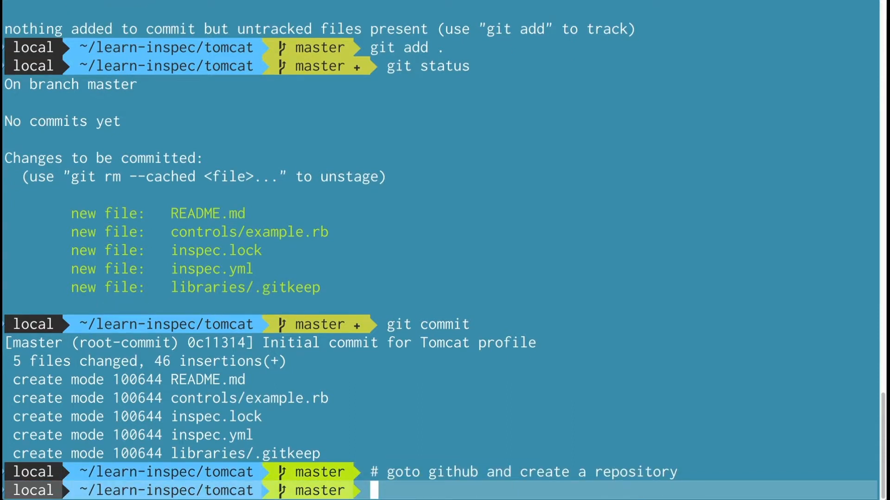
# Create the GitHub repository burtlo/tomcat_profile with hub and start pushing to origin
pyautogui.write('hub create')
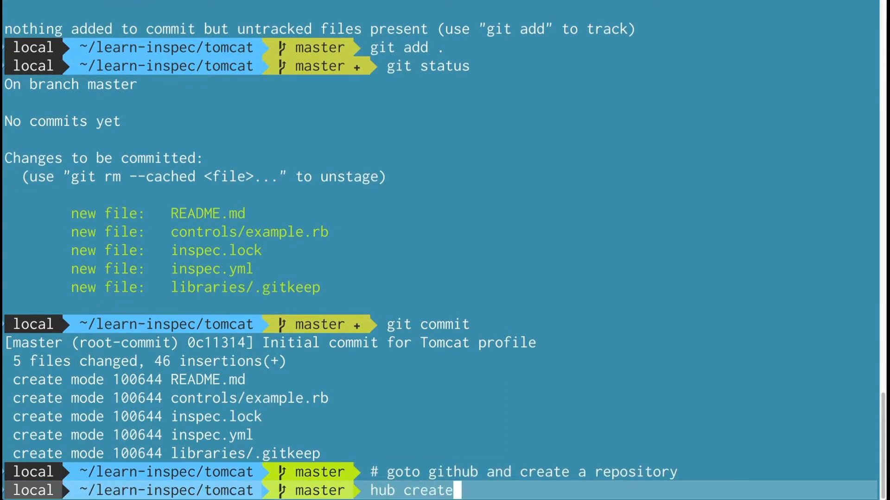
pyautogui.write('burtlo/')
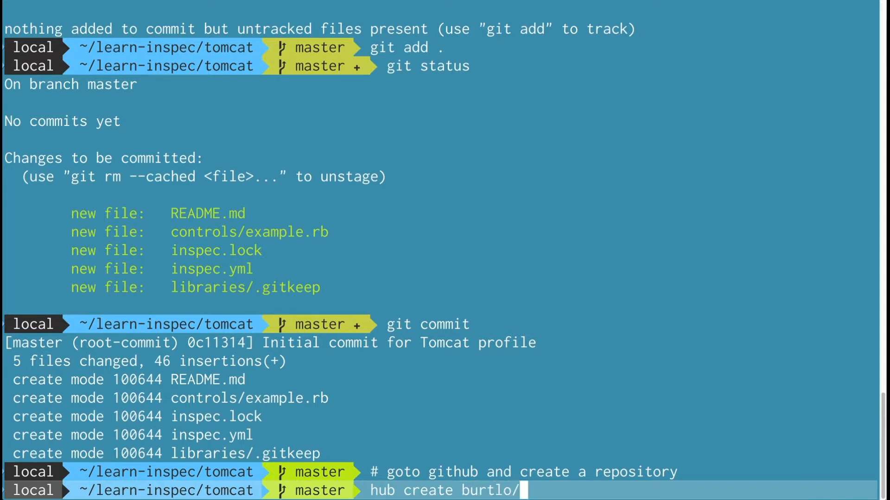
pyautogui.write('tomcat-')
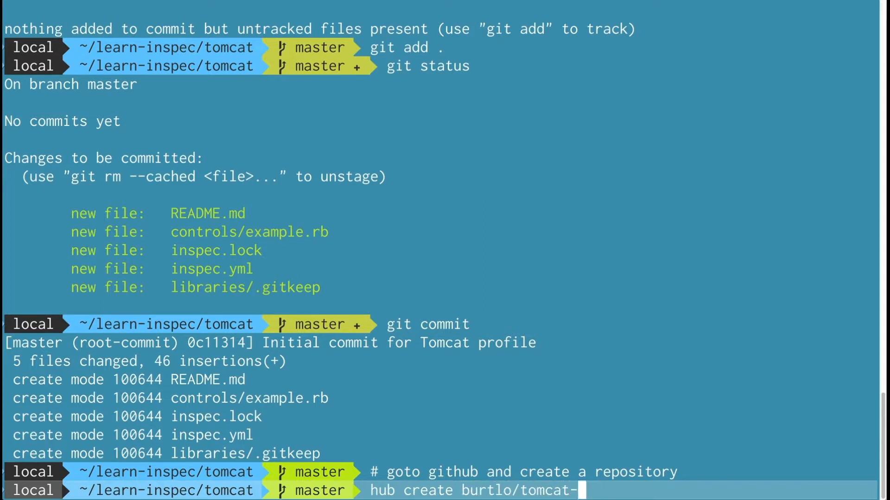
pyautogui.write('_profile')
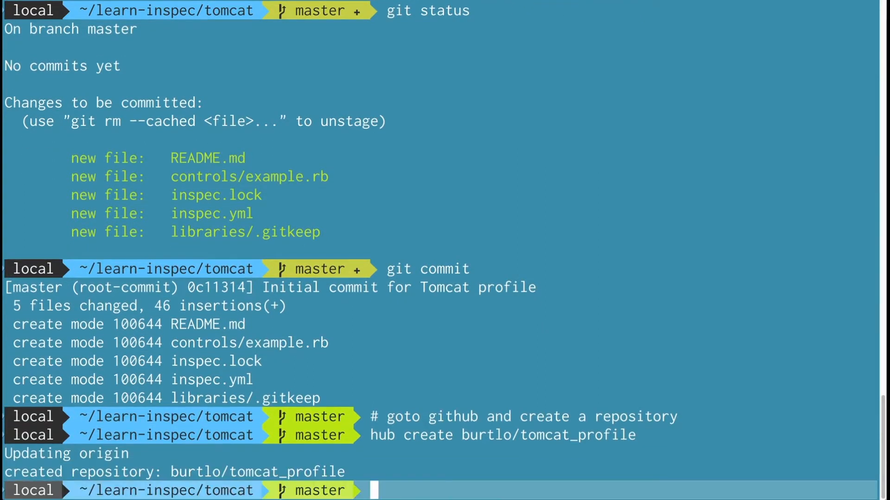
pyautogui.write('git push or')
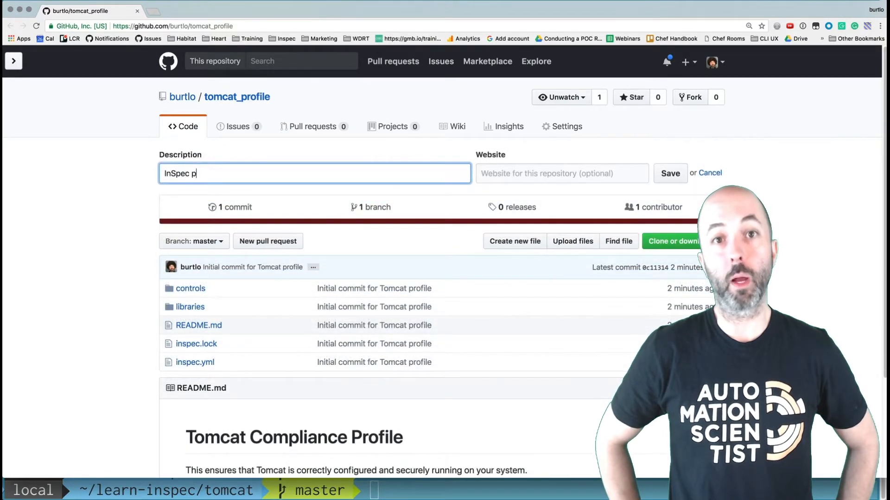
# Save the repository description 'InSpec profile for Tomcat'
pyautogui.write('rofile for Tomcat')
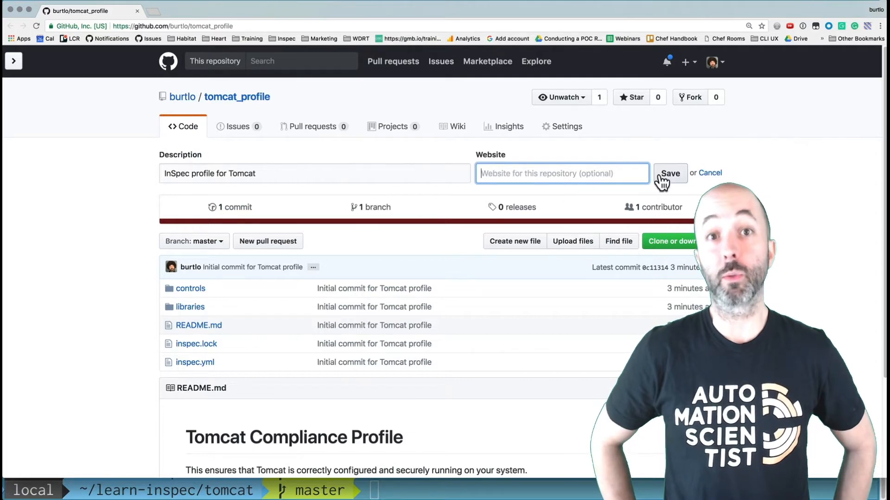
pyautogui.click(669, 174)
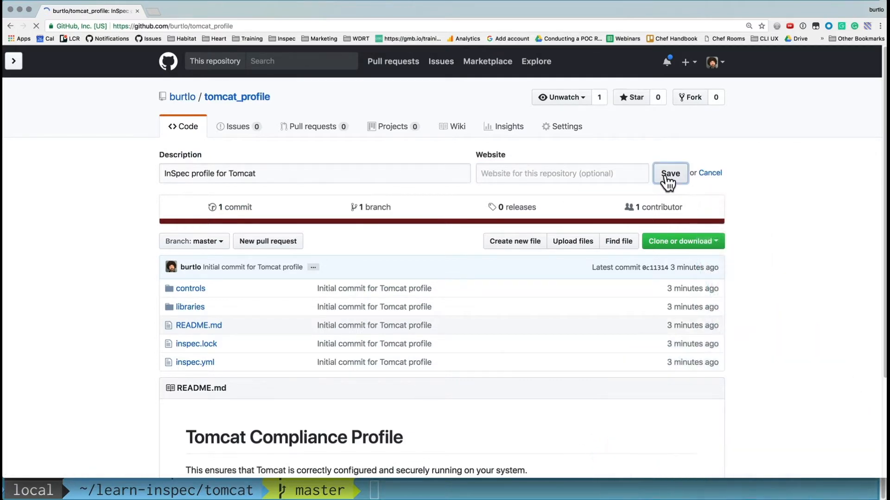
pyautogui.click(669, 173)
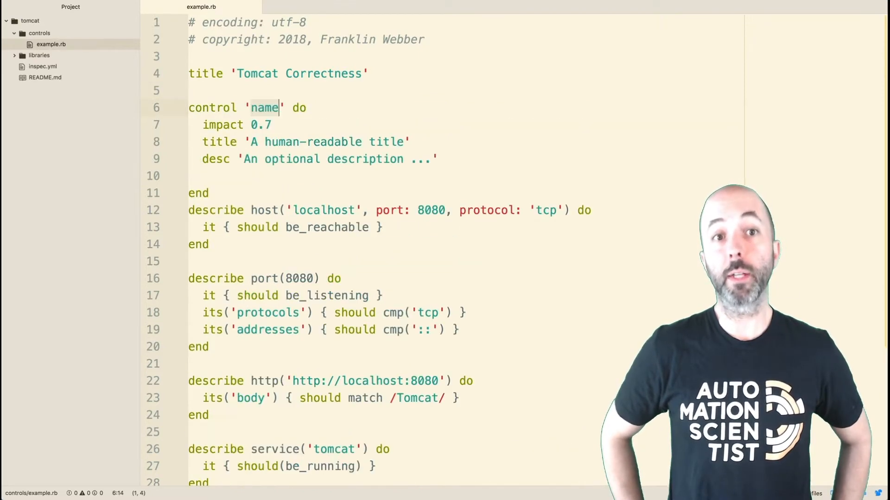
# Rename the control tomcat-01, titled 'Verify ... is running on the default port', desc 'Tomcat runs on a specific port'
pyautogui.write('tomcat-01')
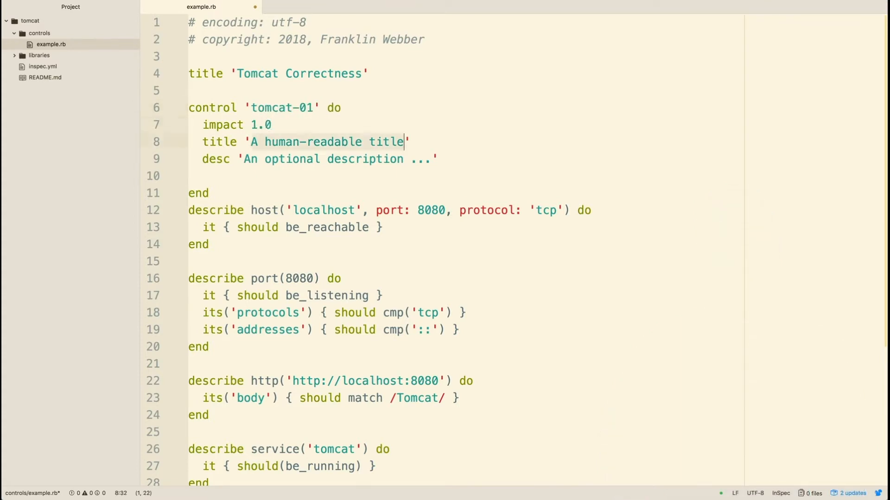
pyautogui.write("Verify Tomcat i'")
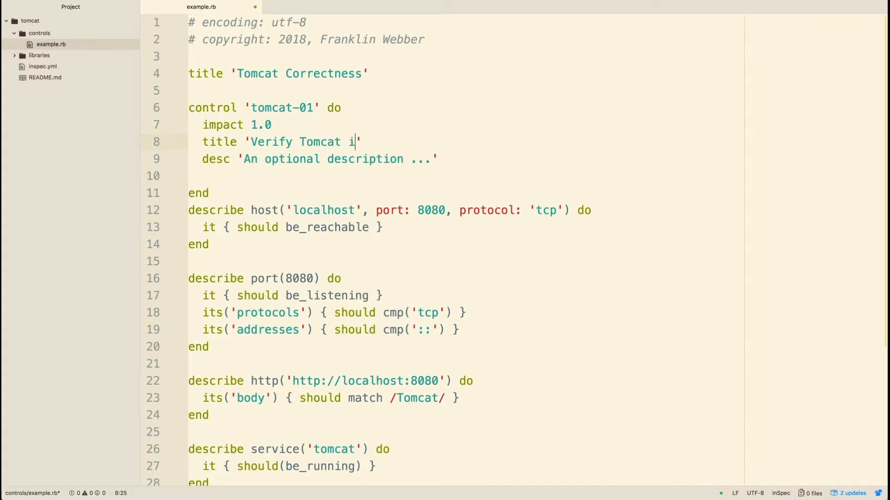
pyautogui.write('s running on the')
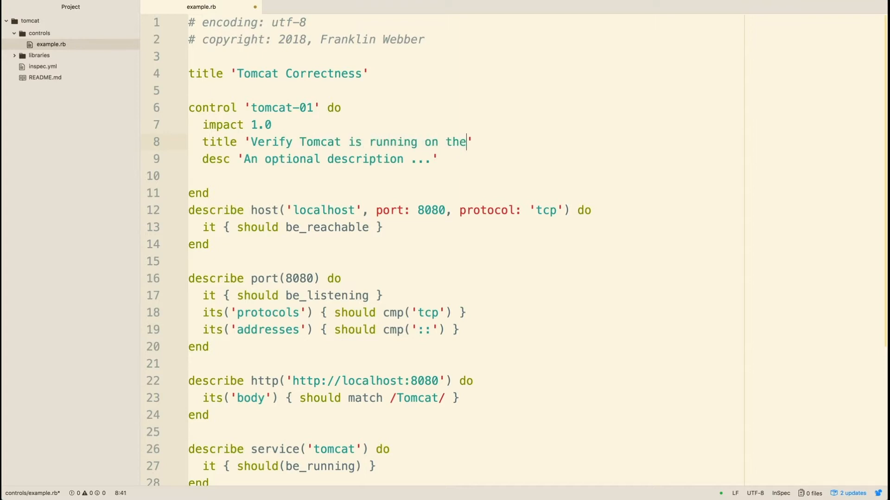
pyautogui.write('default port')
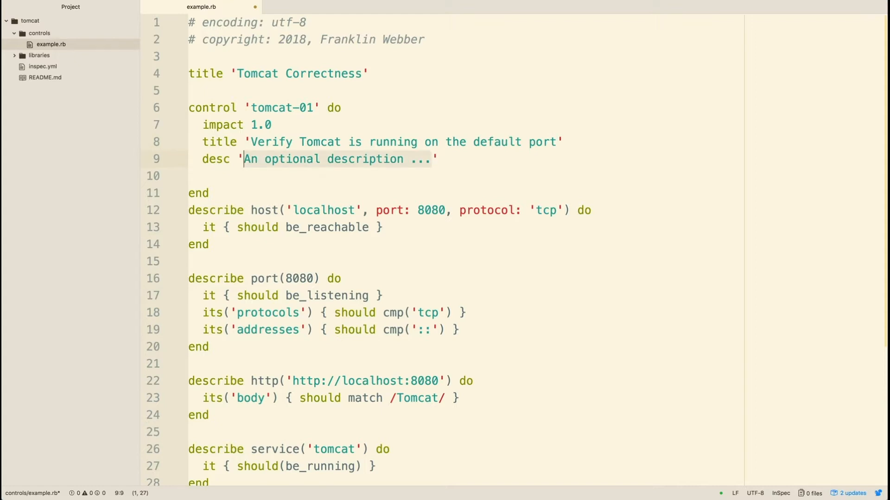
pyautogui.write("Tomcat '")
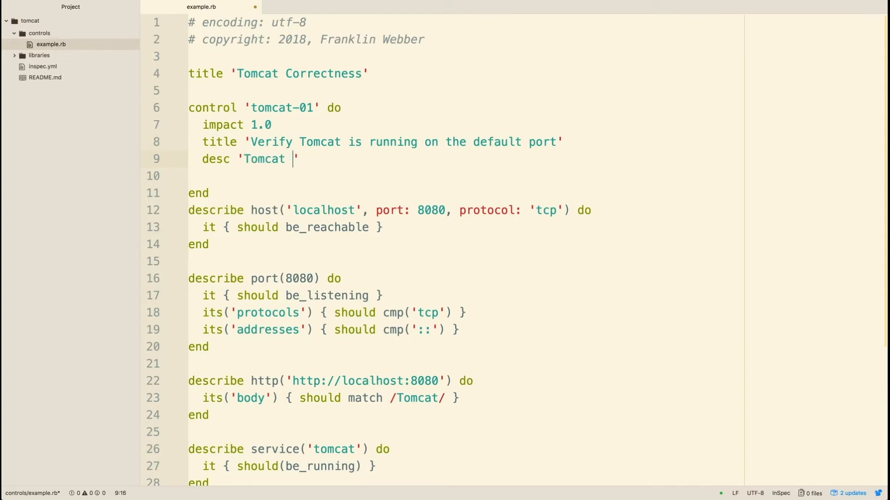
pyautogui.write('runs on a spe')
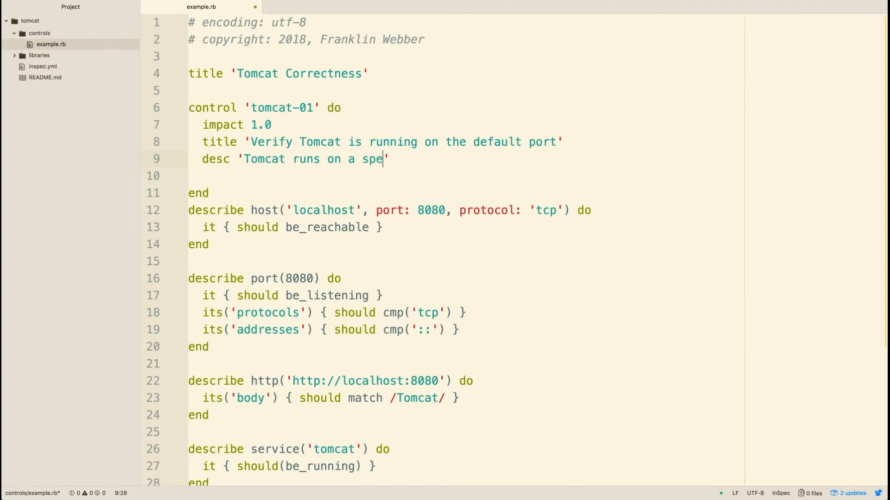
pyautogui.write('cific port by default')
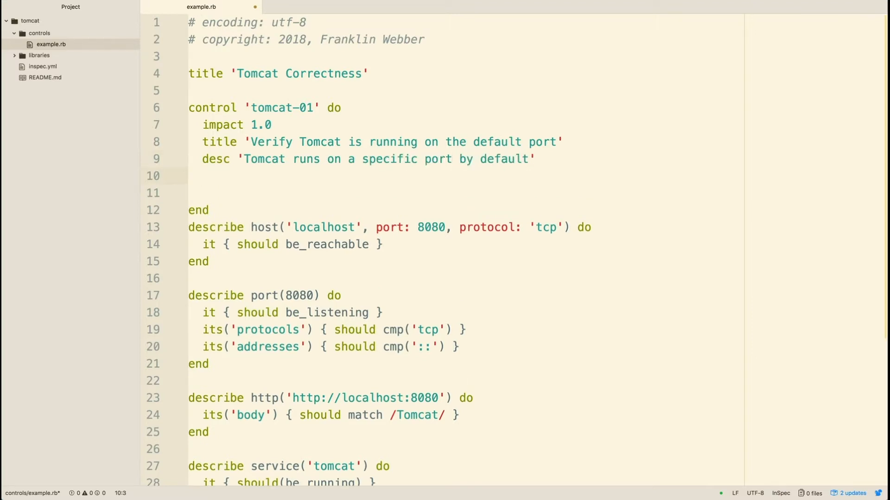
# Move the host and port describe checks inside the tomcat-01 control
pyautogui.click(193, 261)
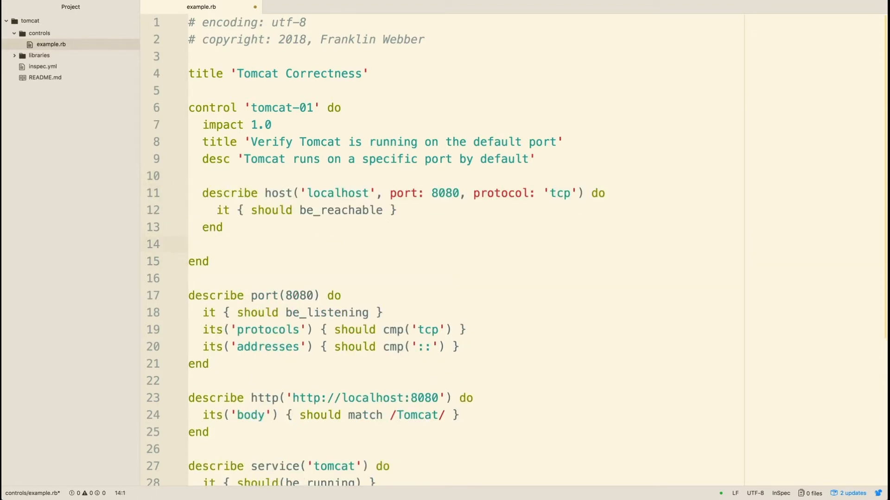
pyautogui.click(189, 363)
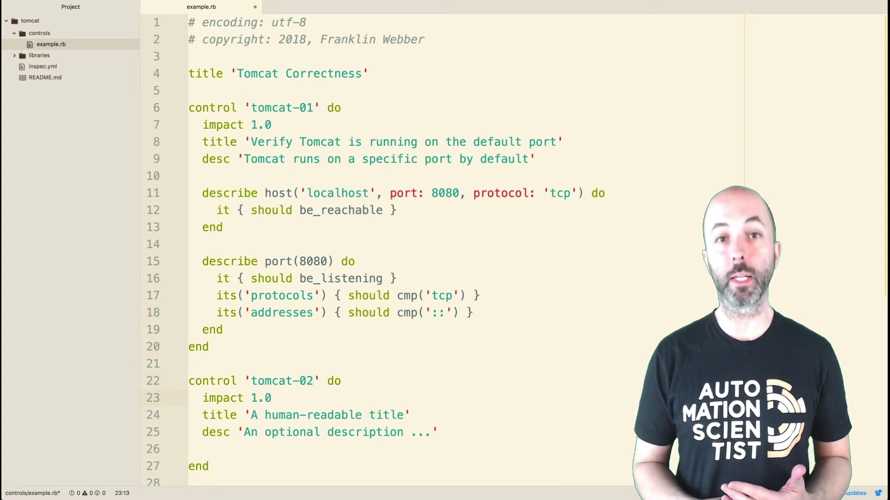
# Title tomcat-02 for the 'Tomcat default home page' and wrap the HTTP and service checks in tomcat-02/03
pyautogui.write("T'")
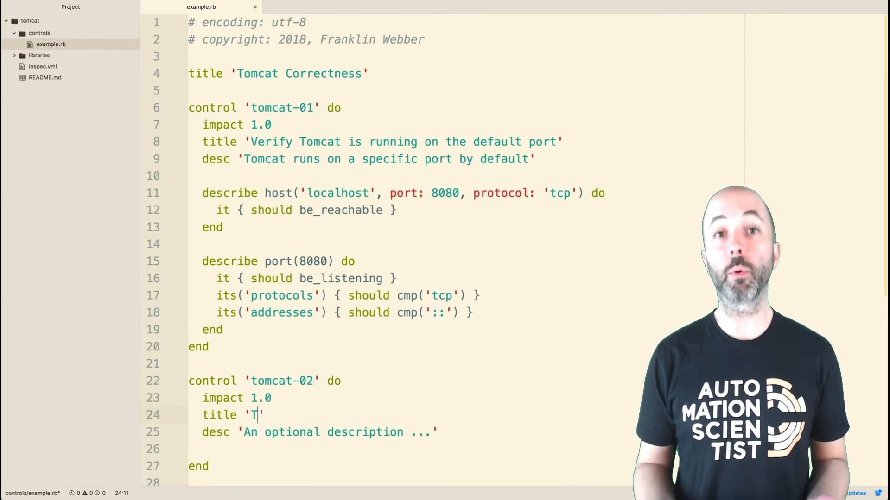
pyautogui.write('omcat default h')
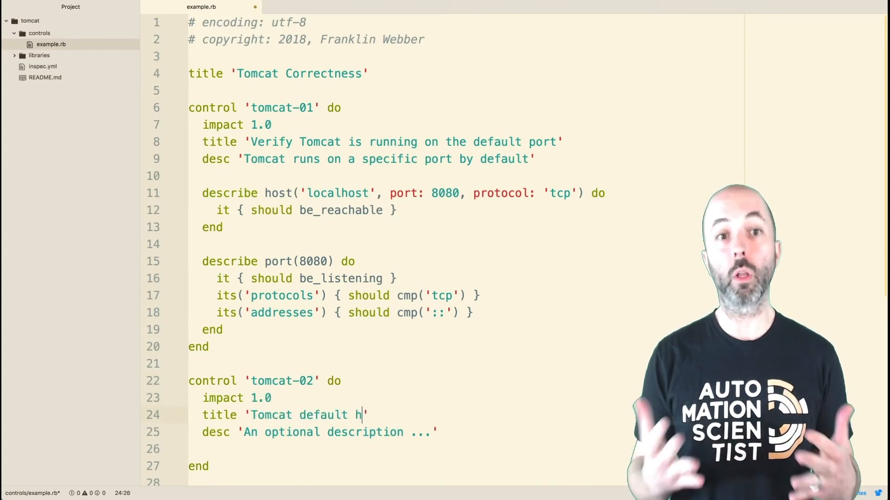
pyautogui.scroll(-3)
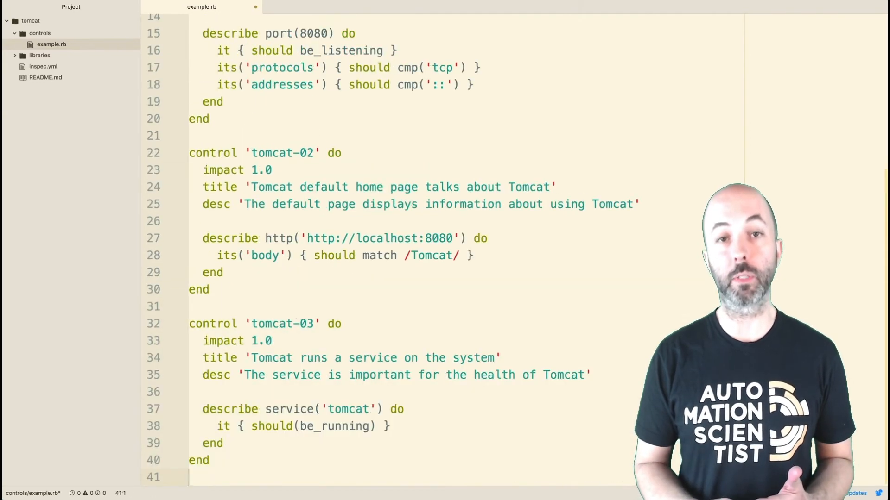